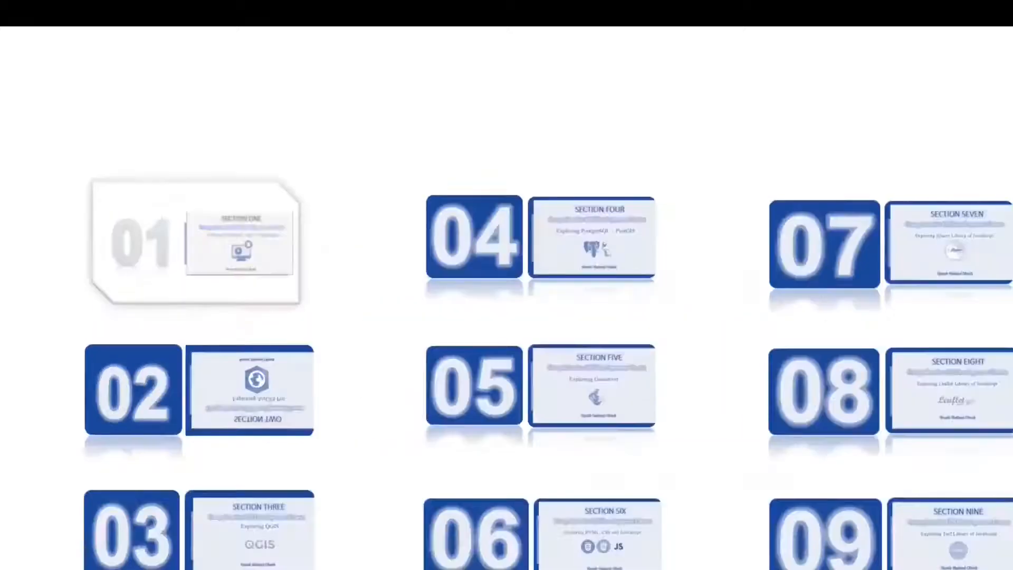
# - Zoom from the nine-section overview into the Section One title slide on software installation and configurations
pyautogui.click(194, 242)
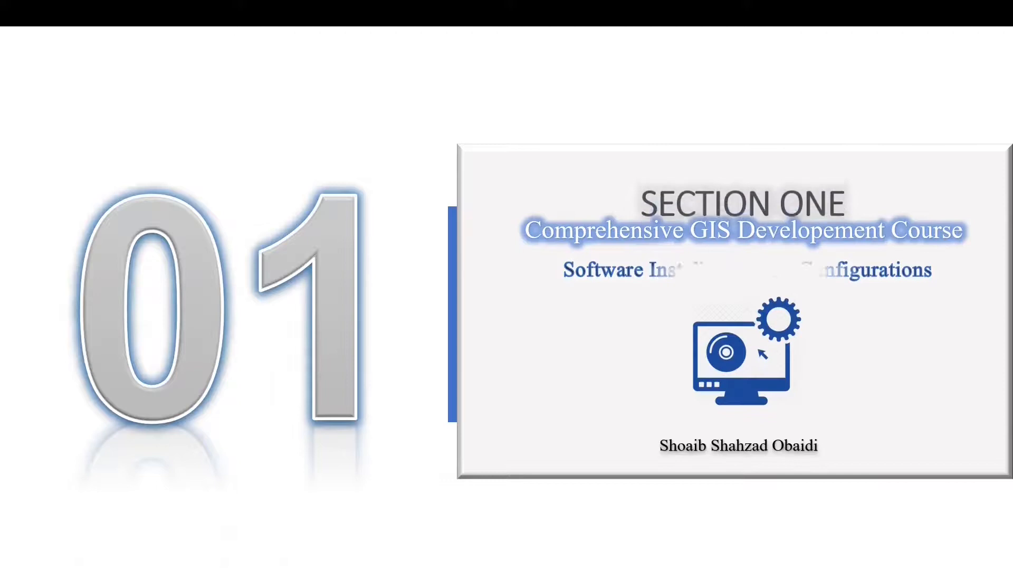